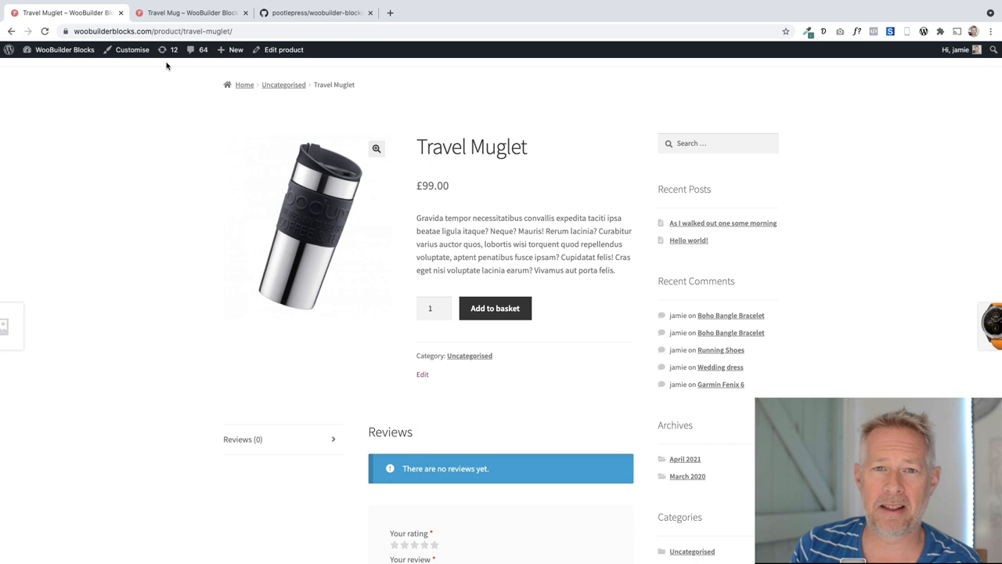
Go to the WordPress admin's installed plugins list showing WooBuilder Blocks.
left_click(191, 13)
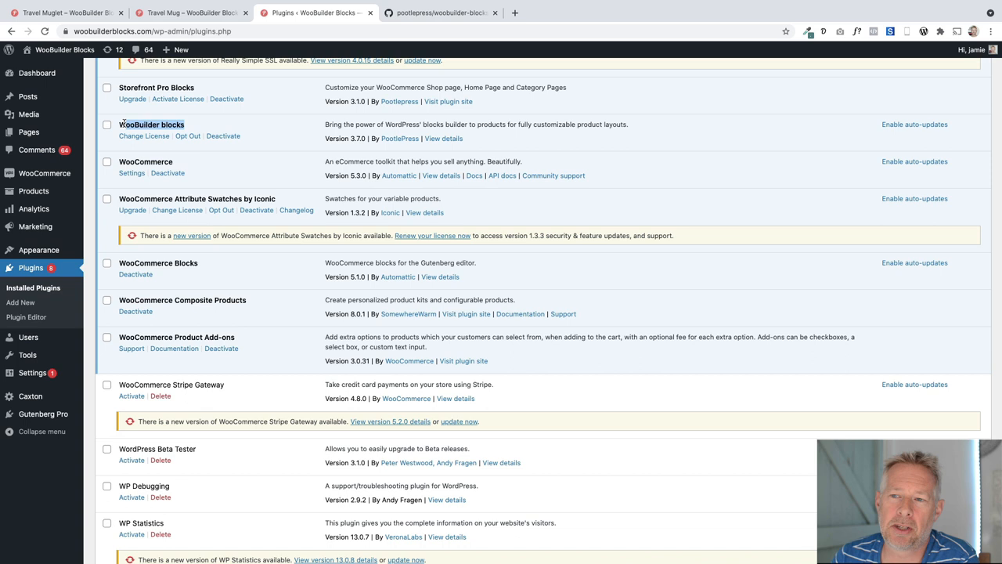
Switch back to the Travel Muglet product page on the storefront.
left_click(188, 13)
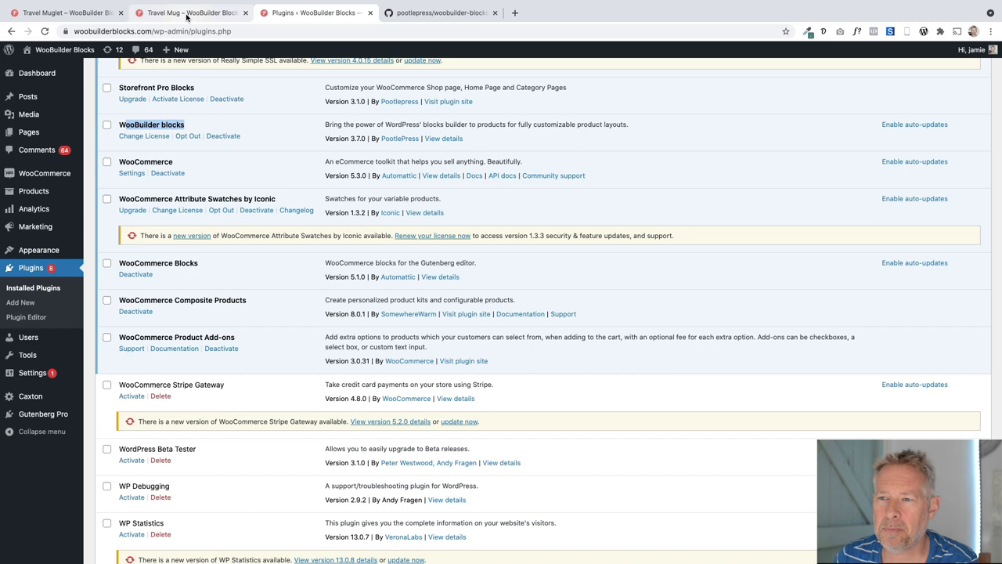
left_click(191, 13)
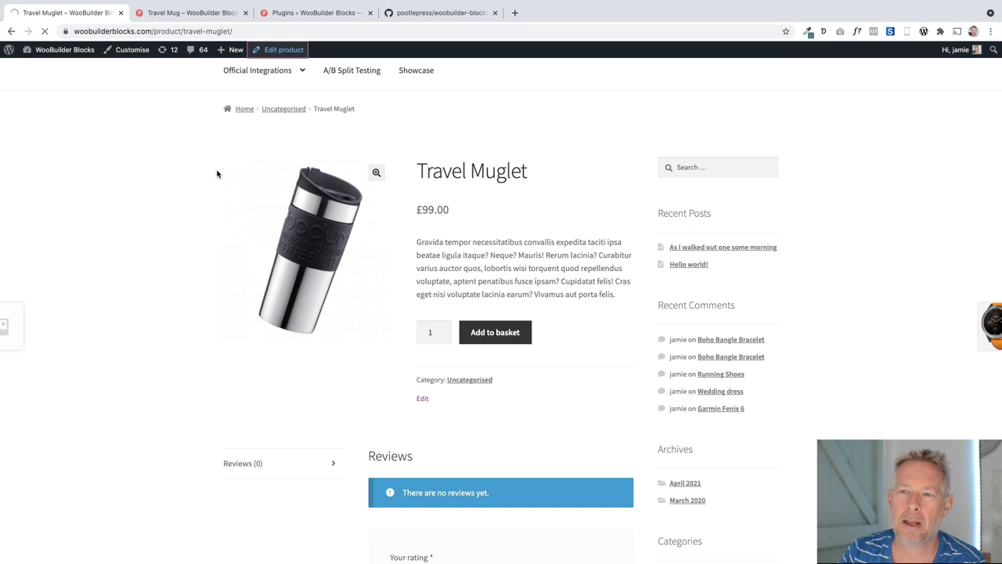
Bring up the Travel Muglet edit screen, after glancing at the teal Travel Mug example.
left_click(282, 49)
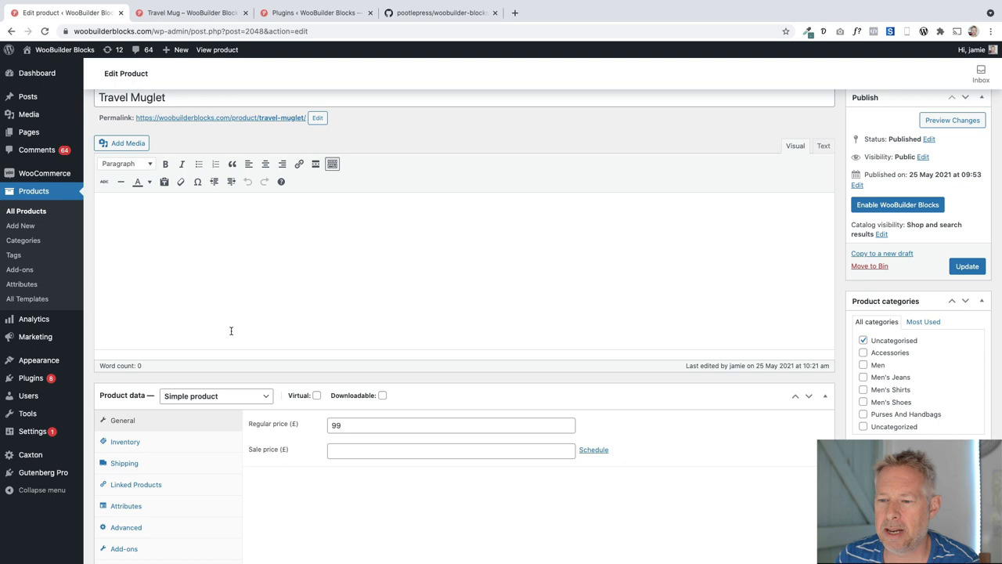
scroll("down", 3)
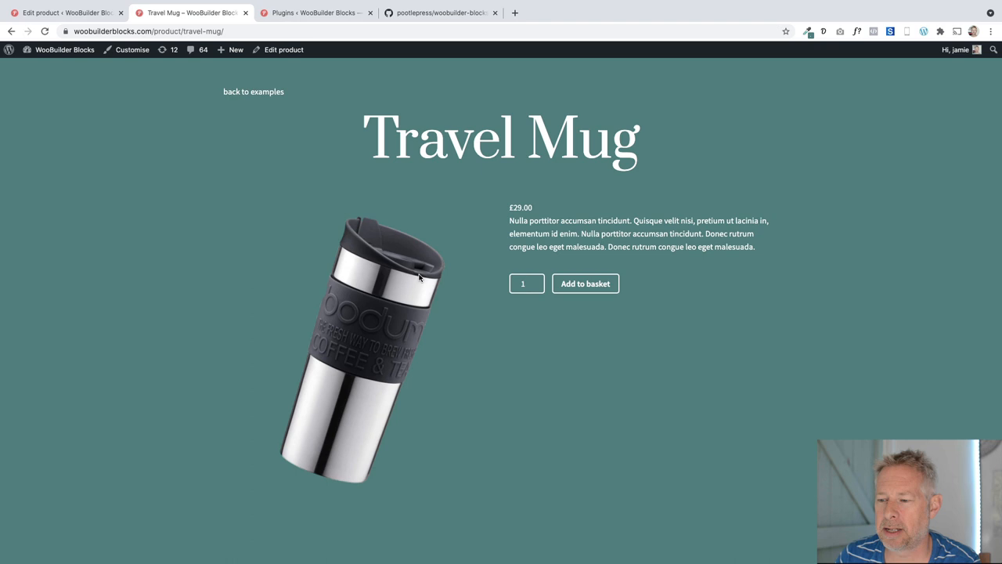
left_click(66, 12)
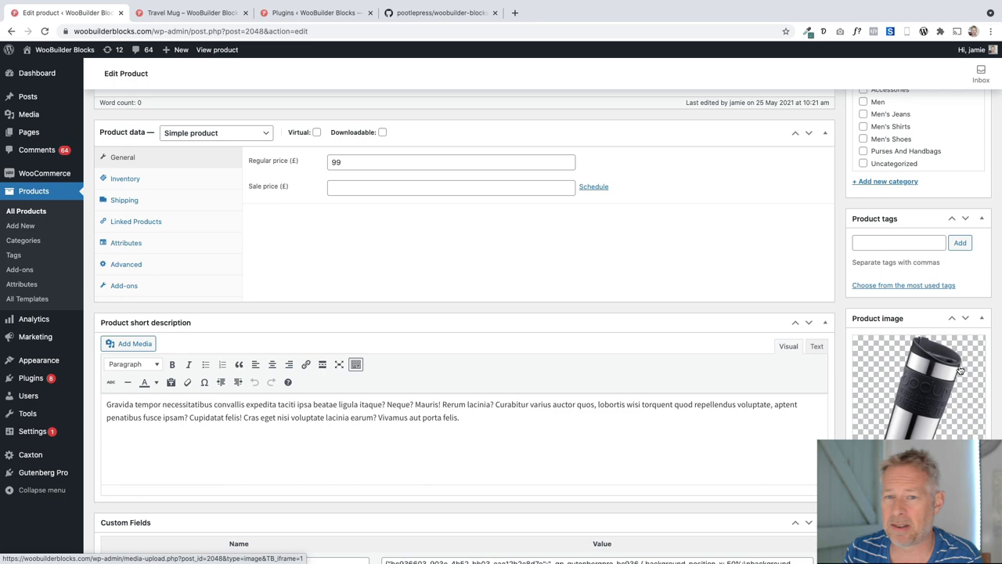
scroll("up", 3)
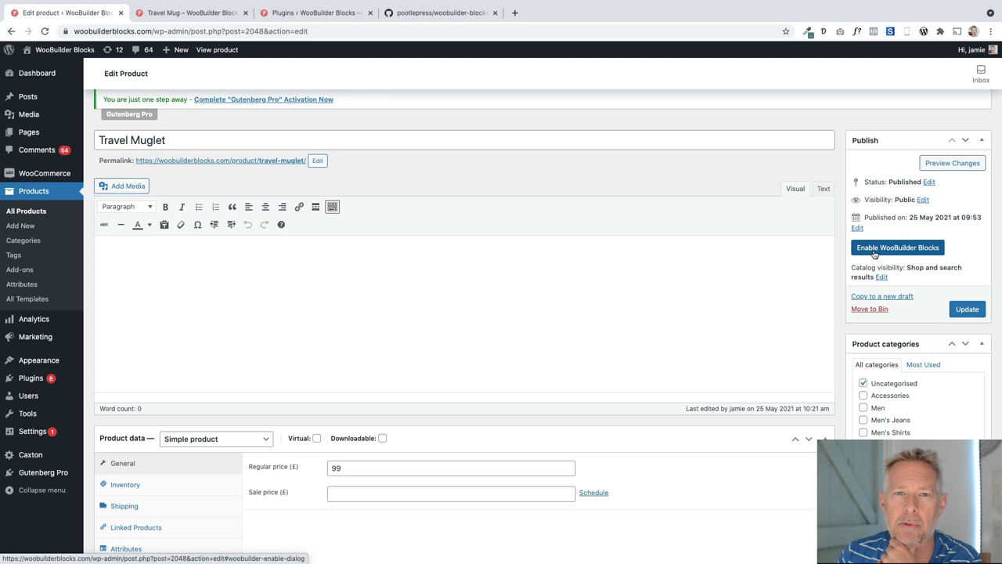
Enable WooBuilder Blocks for Travel Muglet and start its design from scratch.
left_click(897, 247)
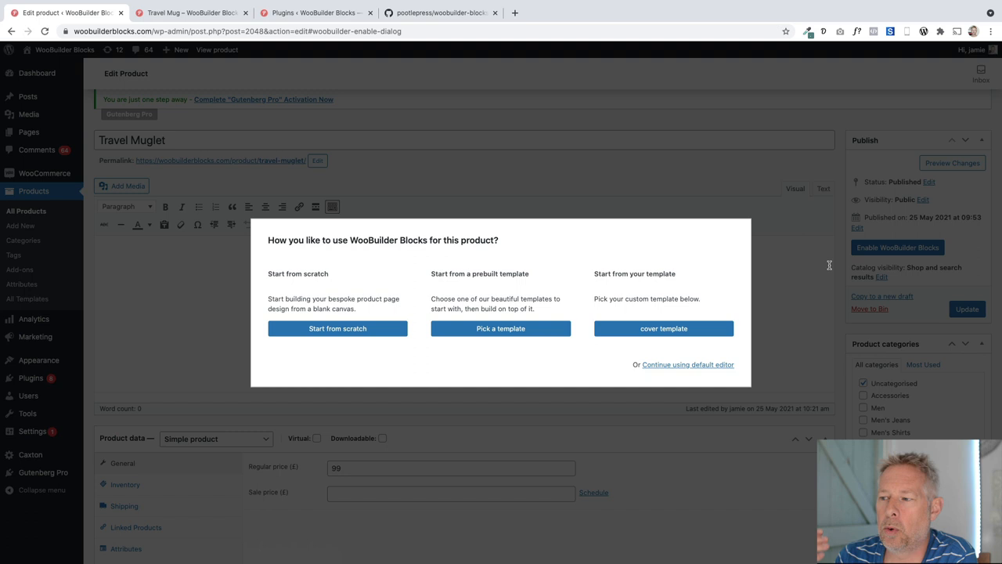
left_click(338, 328)
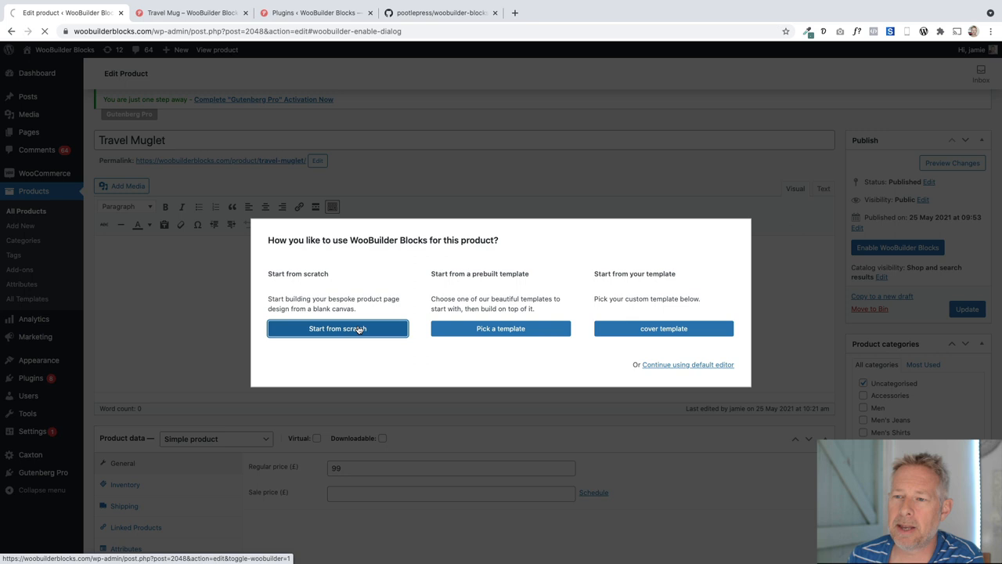
left_click(338, 329)
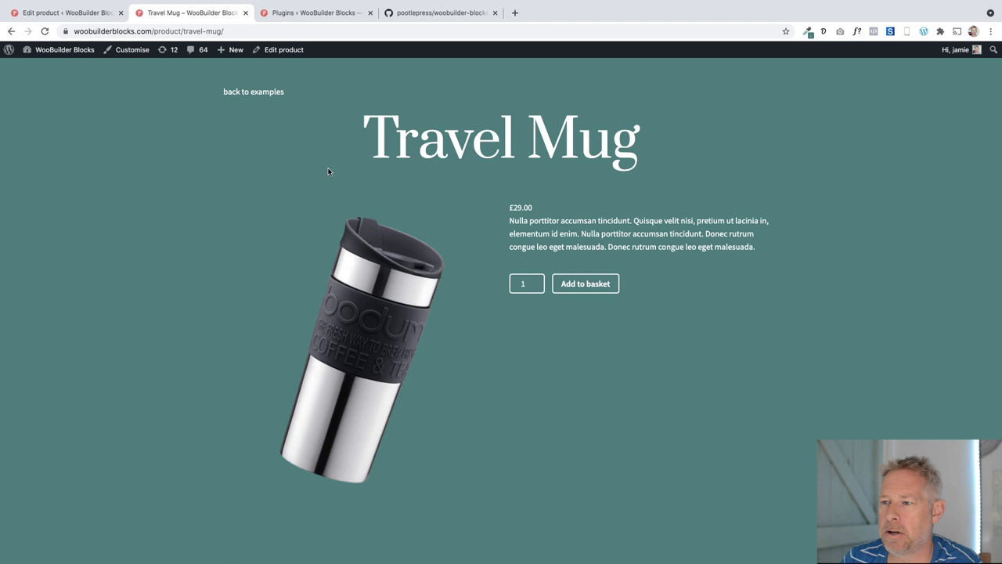
mouse_move(564, 97)
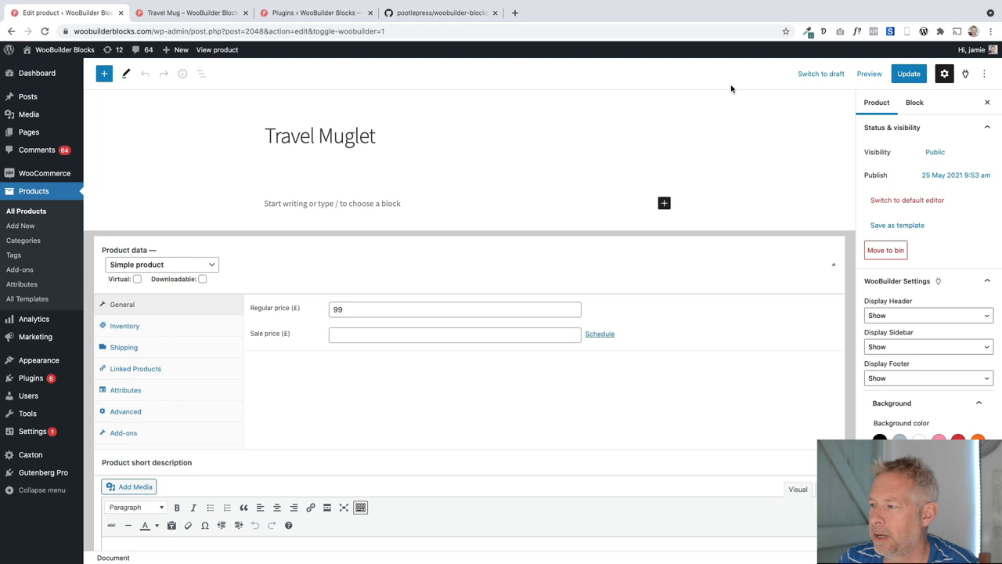
Reveal the empty block canvas with Travel Muglet's product data below it.
scroll("down", 3)
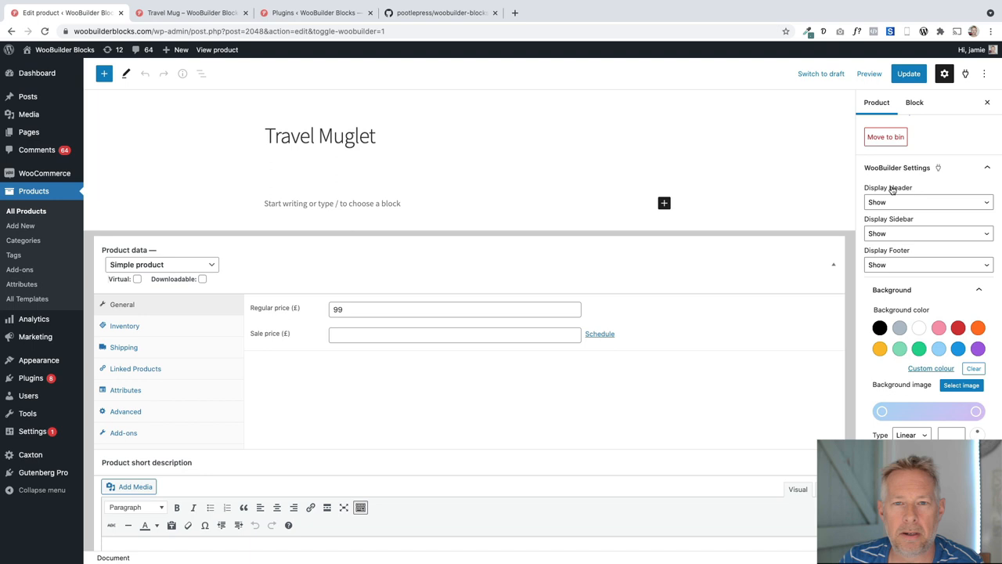
Hide the header, sidebar and footer and set a custom dark teal page background.
left_click(927, 202)
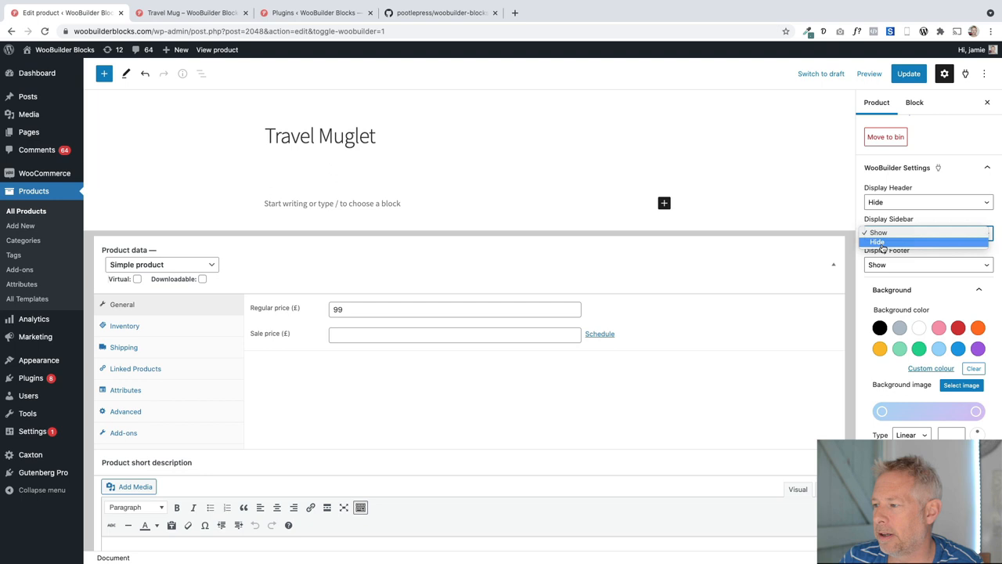
left_click(877, 242)
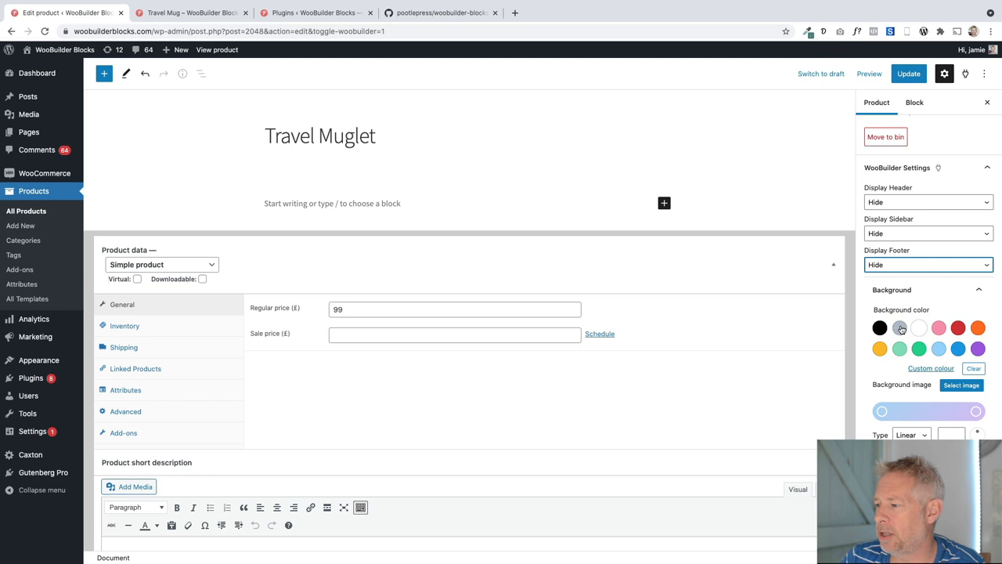
left_click(899, 347)
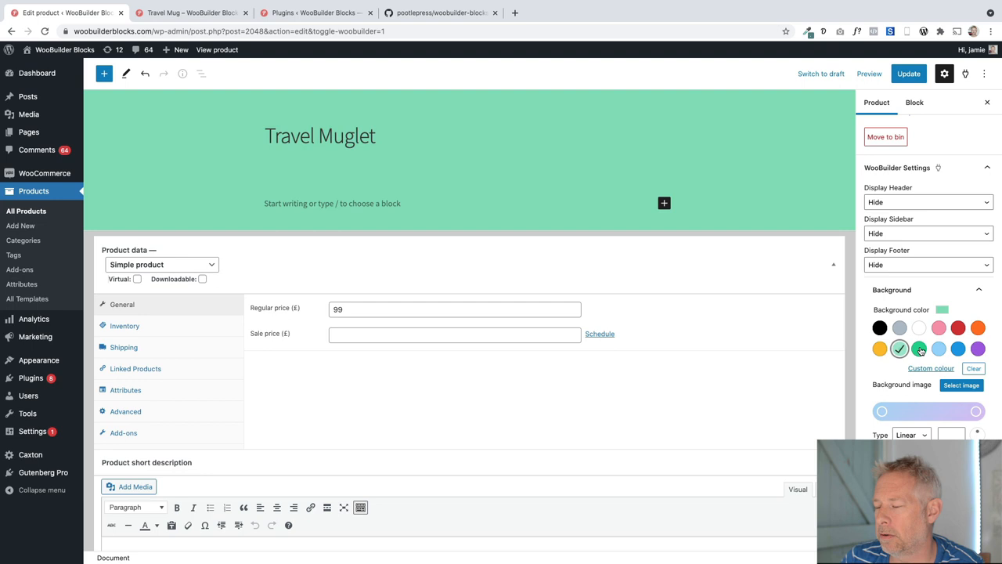
left_click(930, 368)
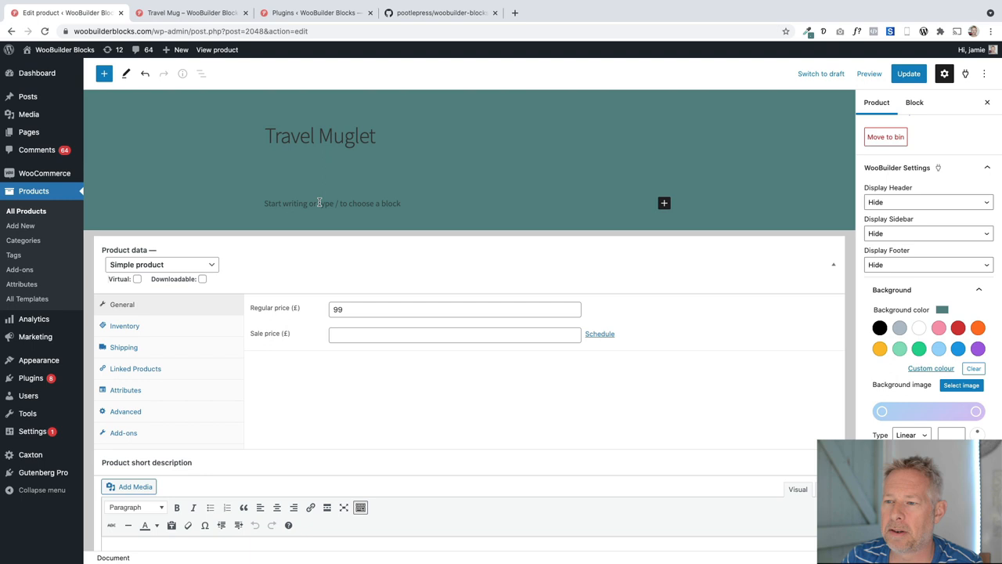
left_click(191, 13)
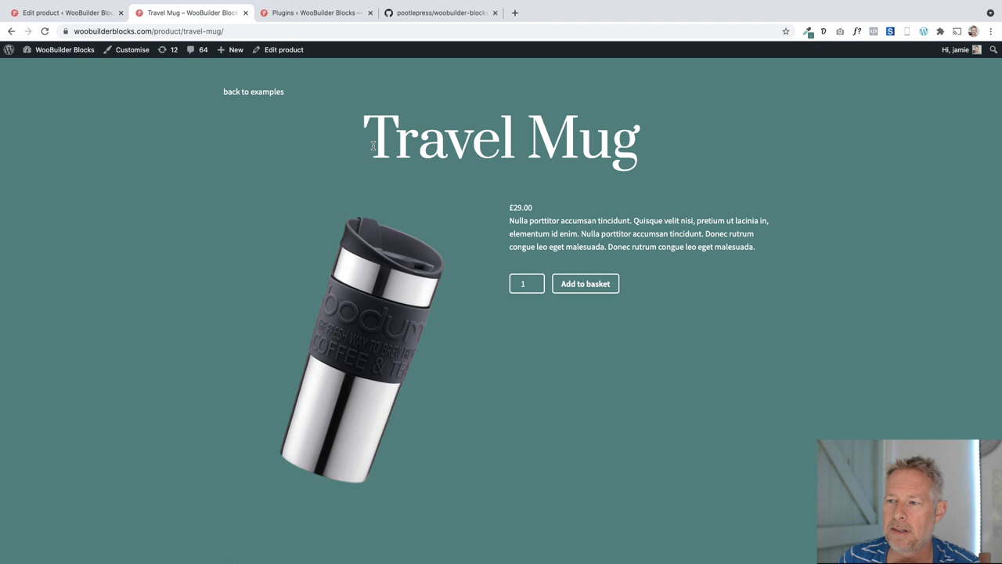
triple_click(501, 139)
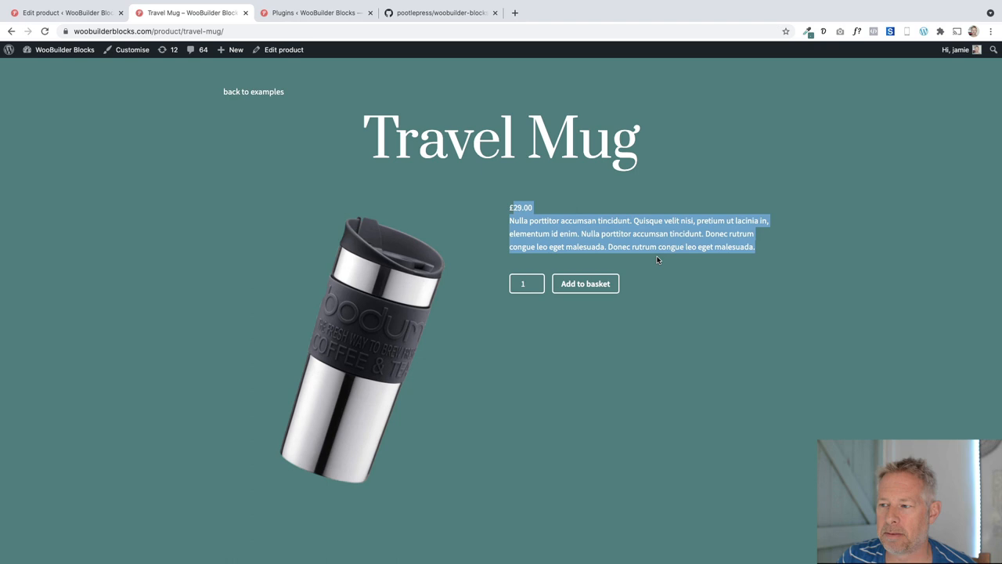
left_click(66, 12)
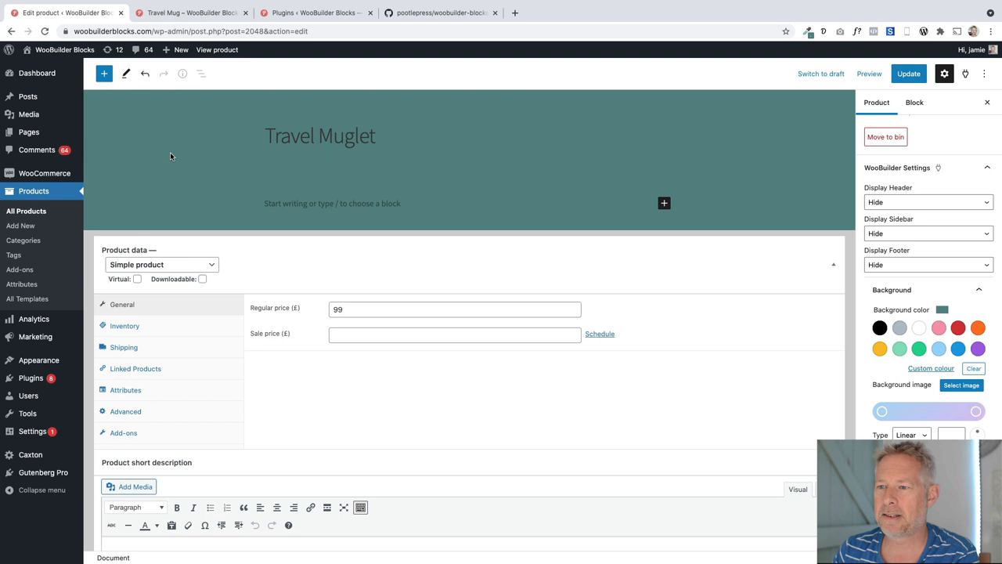
left_click(103, 74)
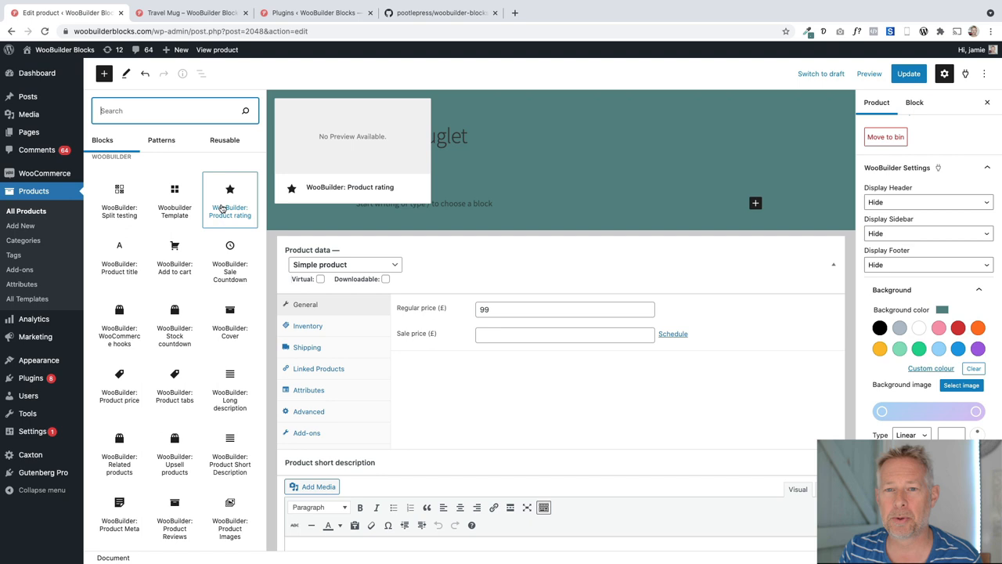
mouse_move(384, 179)
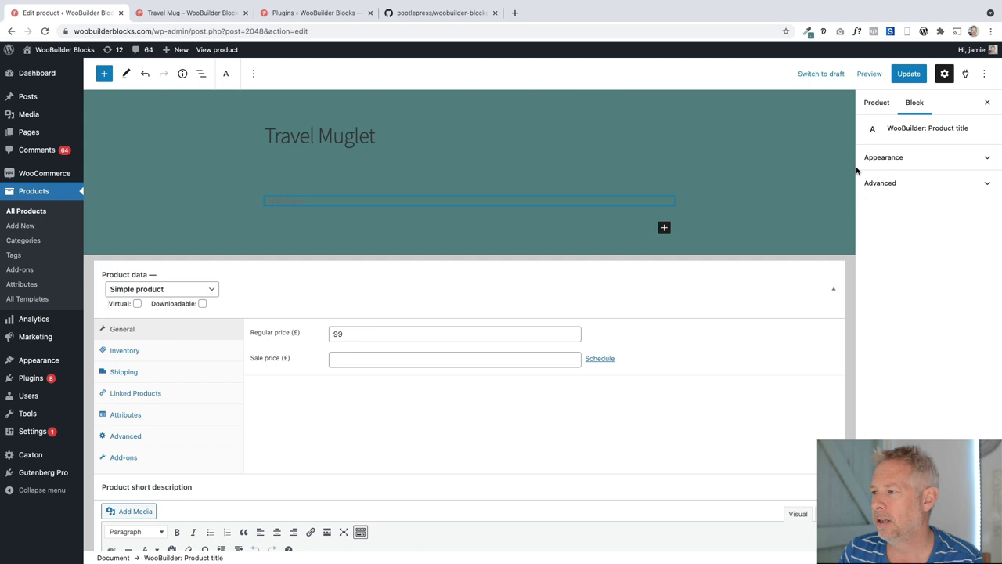
Style the product title in Prata, centred, with font size 94.
left_click(883, 157)
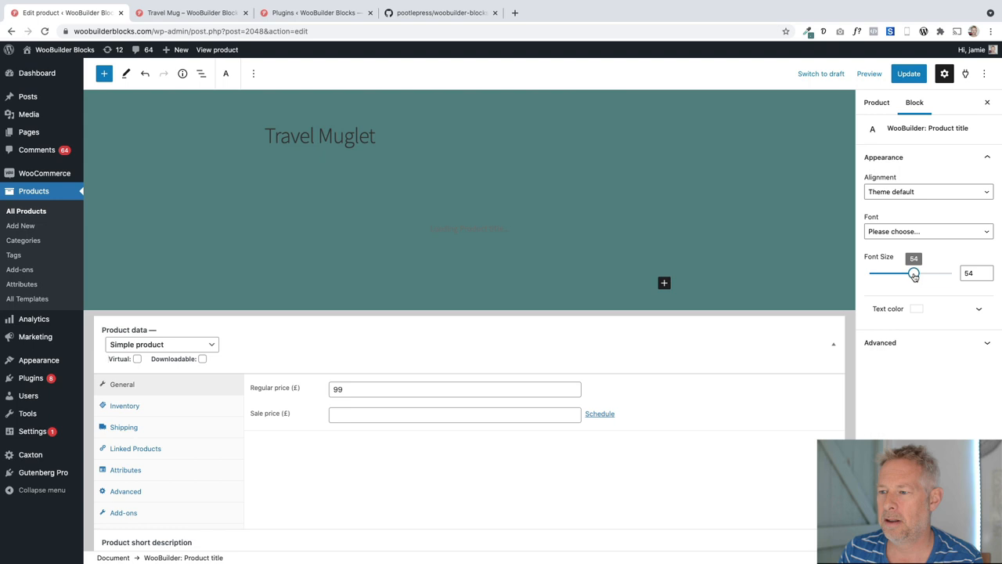
left_click(927, 232)
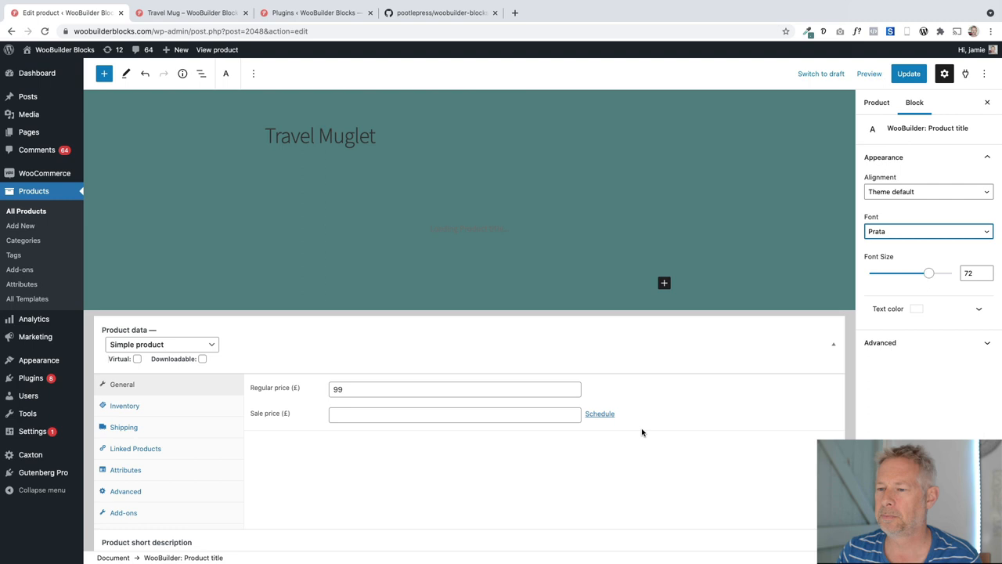
left_click(926, 191)
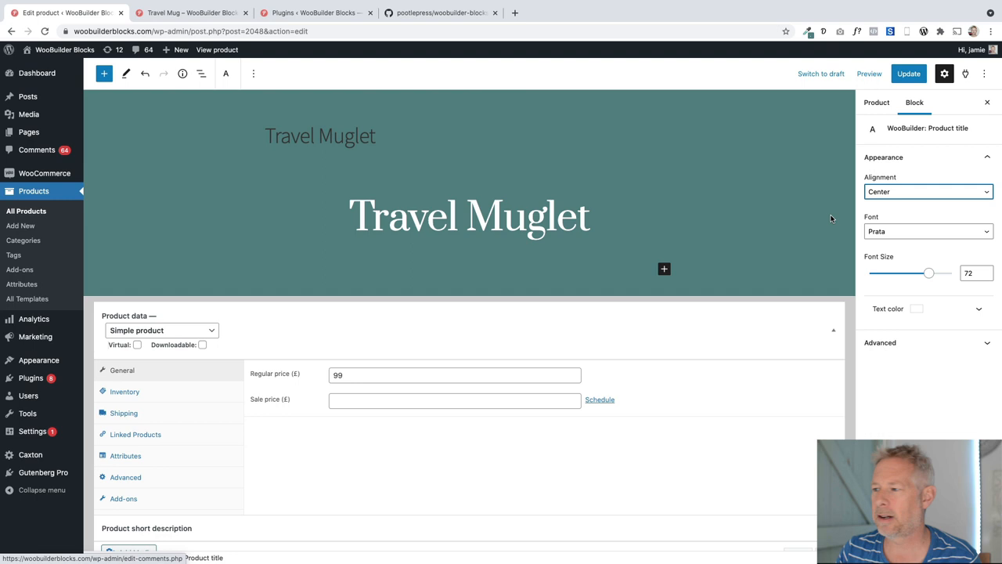
left_click_drag(929, 273, 947, 273)
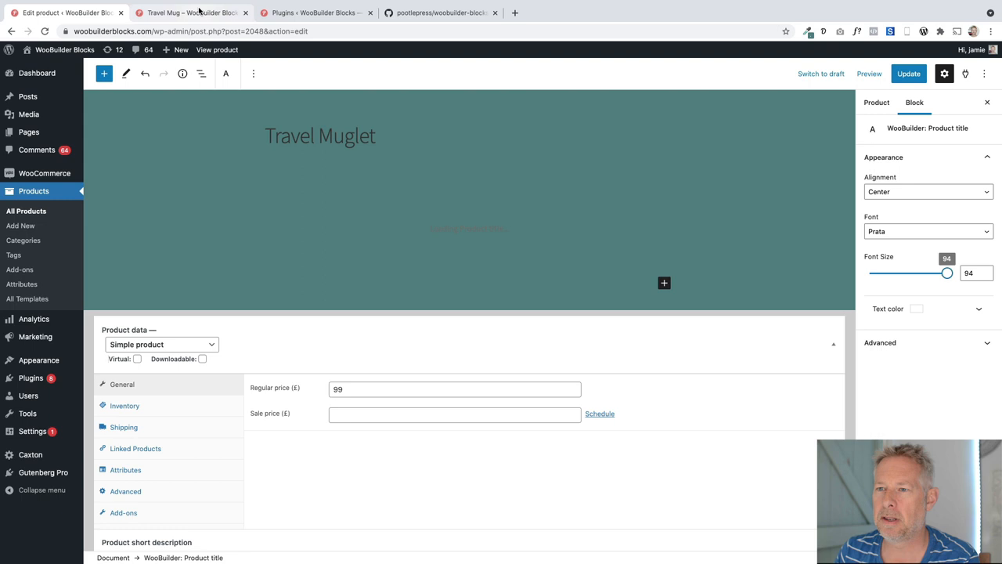
left_click(191, 13)
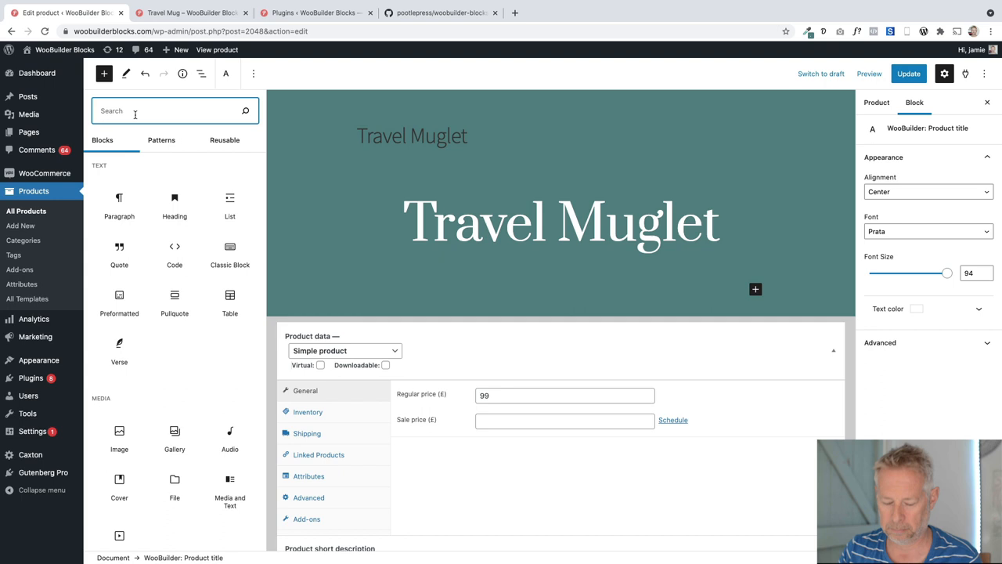
Insert a Columns block below the title using the 50/50 variation.
type("colum")
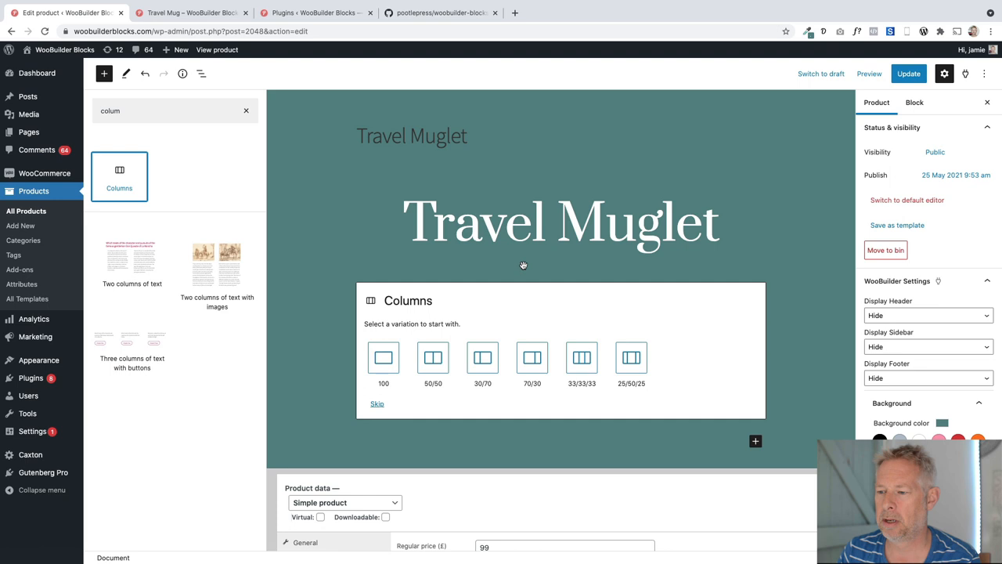
mouse_move(432, 357)
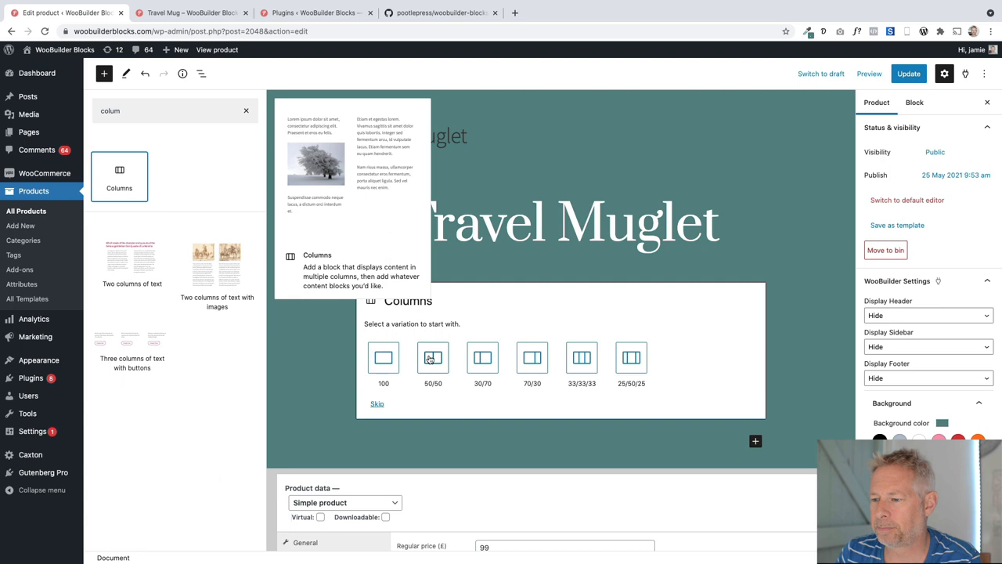
left_click(432, 356)
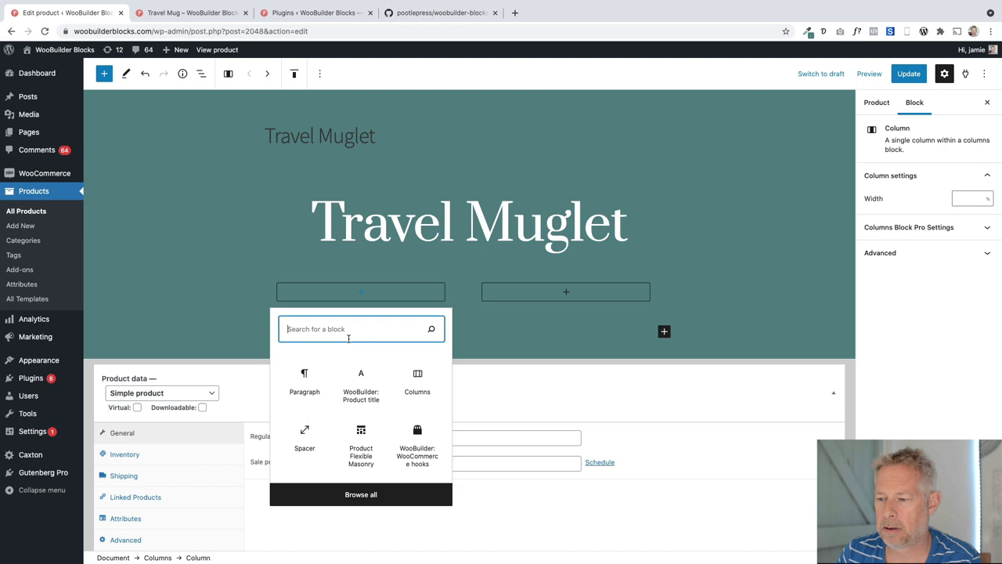
Search for and insert the WooBuilder Product images block in the left column.
type("product")
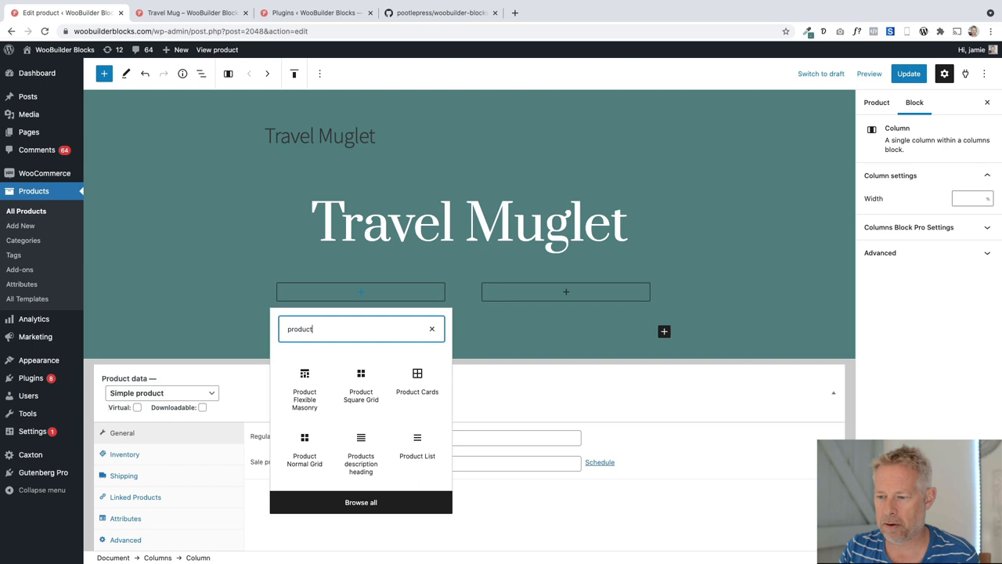
type("woobuilder pro")
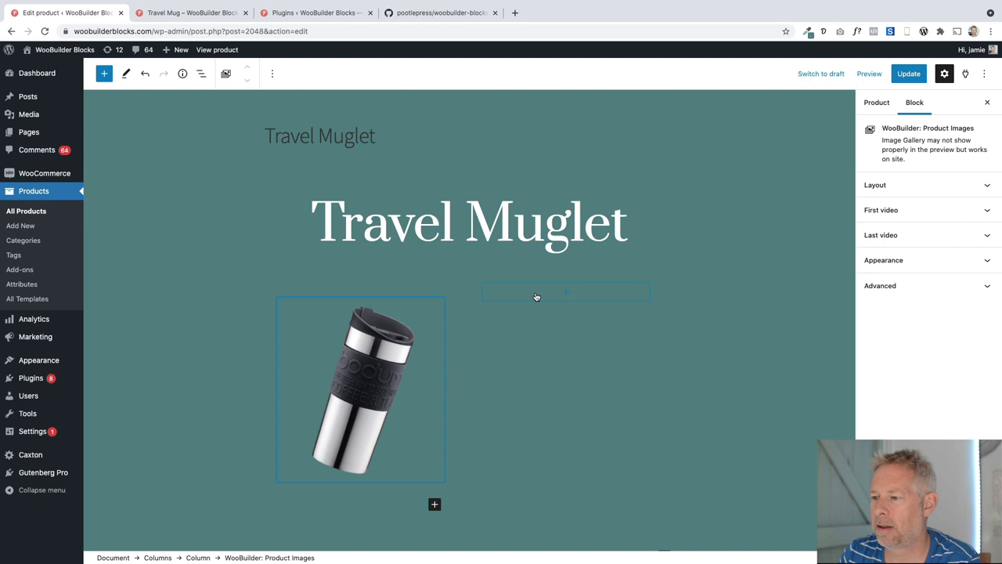
type("woob")
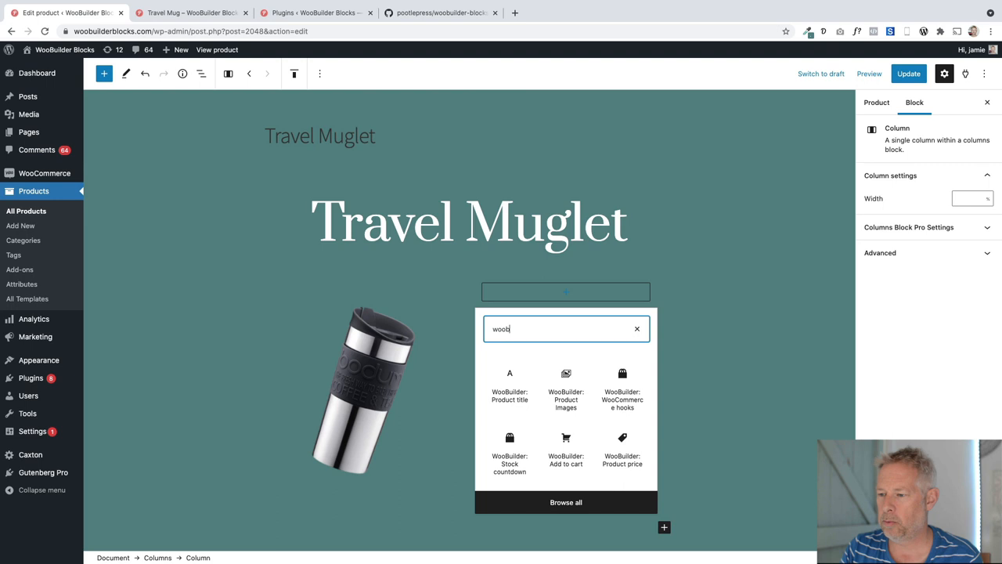
Add the Product price block, then the Product Short Description beneath it in the right column.
left_click(622, 451)
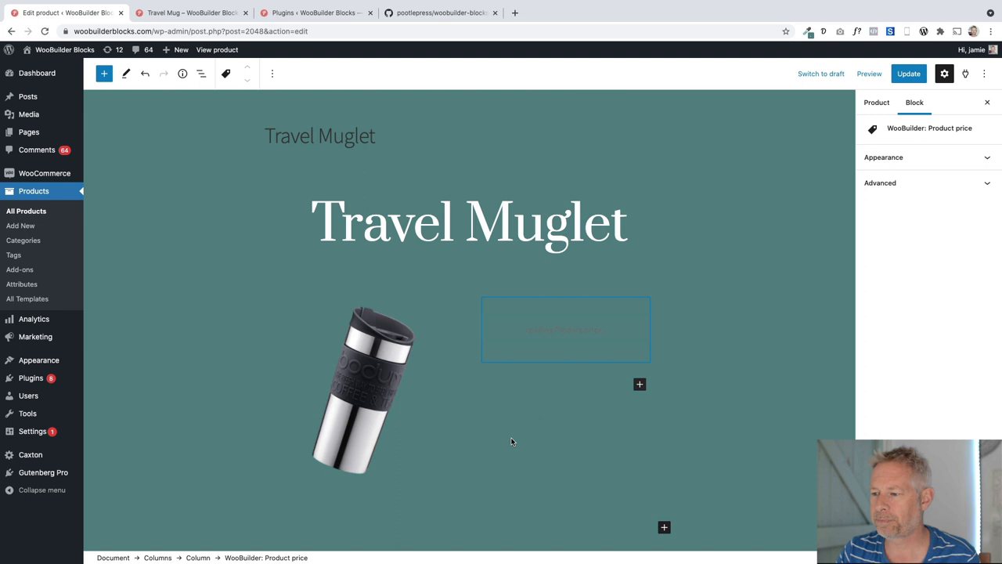
left_click(883, 156)
type("woobuidler")
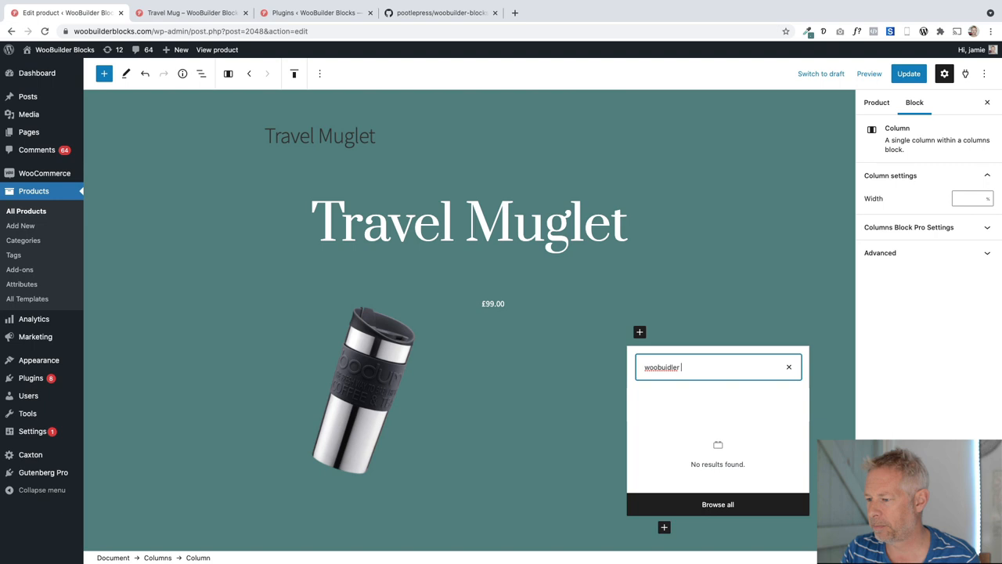
type("short")
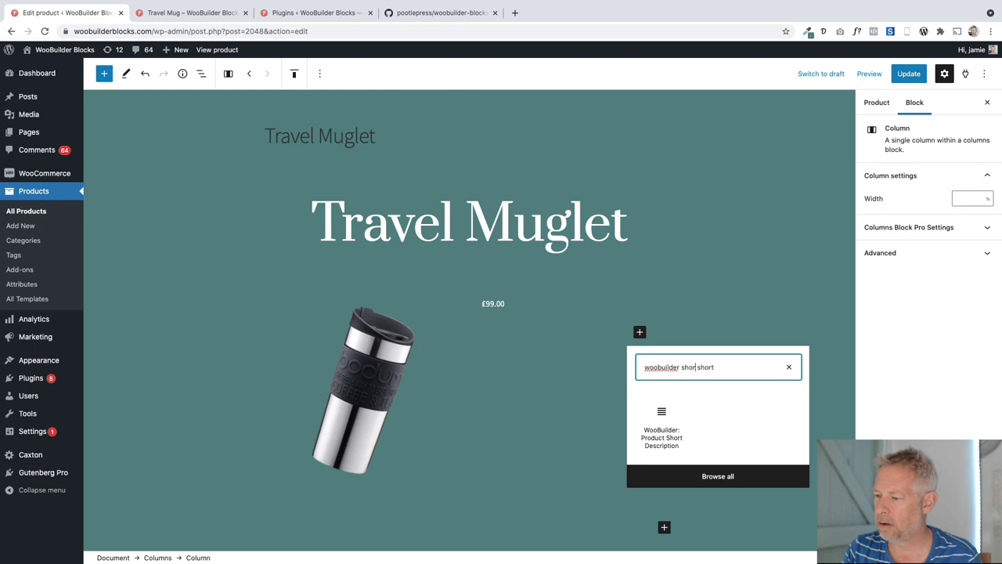
left_click(660, 437)
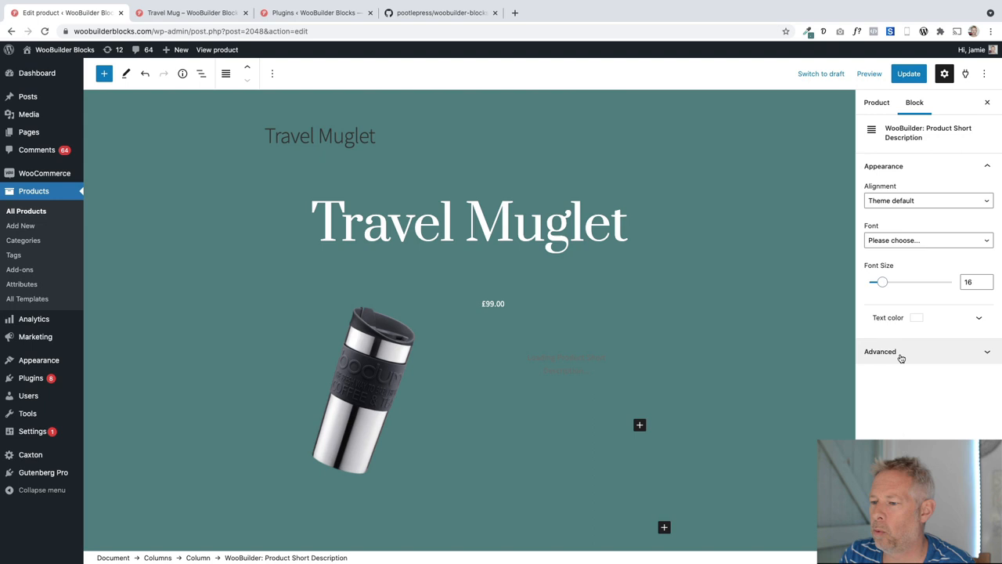
left_click(639, 438)
type("add")
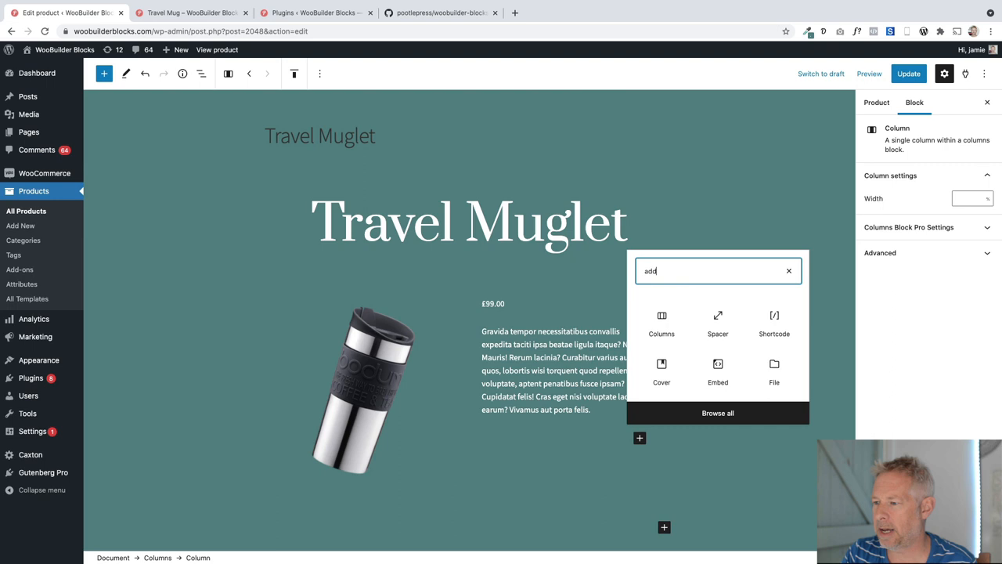
Insert a WooBuilder add-to-cart block below the description and set its Layout to 'Outlined button and input'.
type("woobuilder")
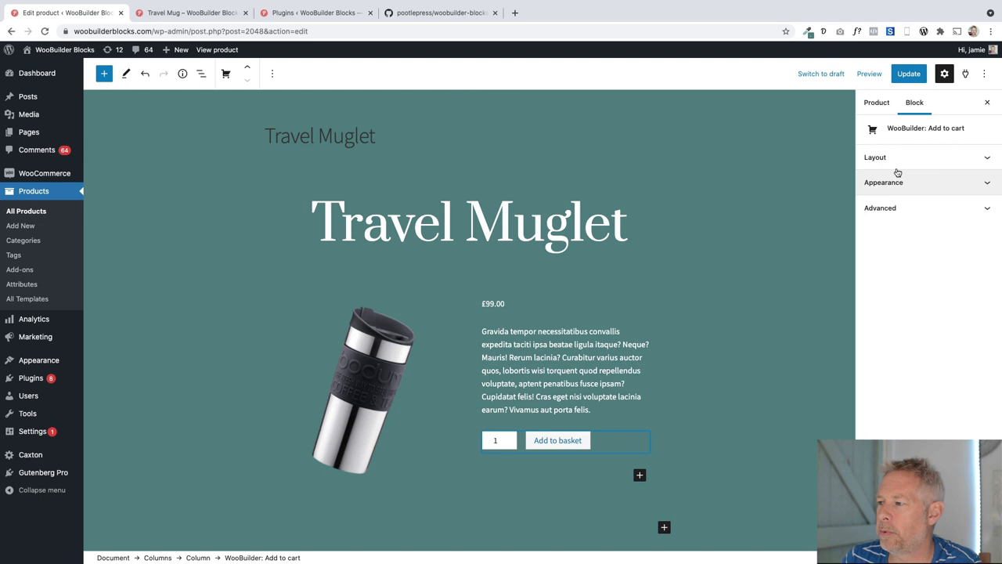
left_click(873, 156)
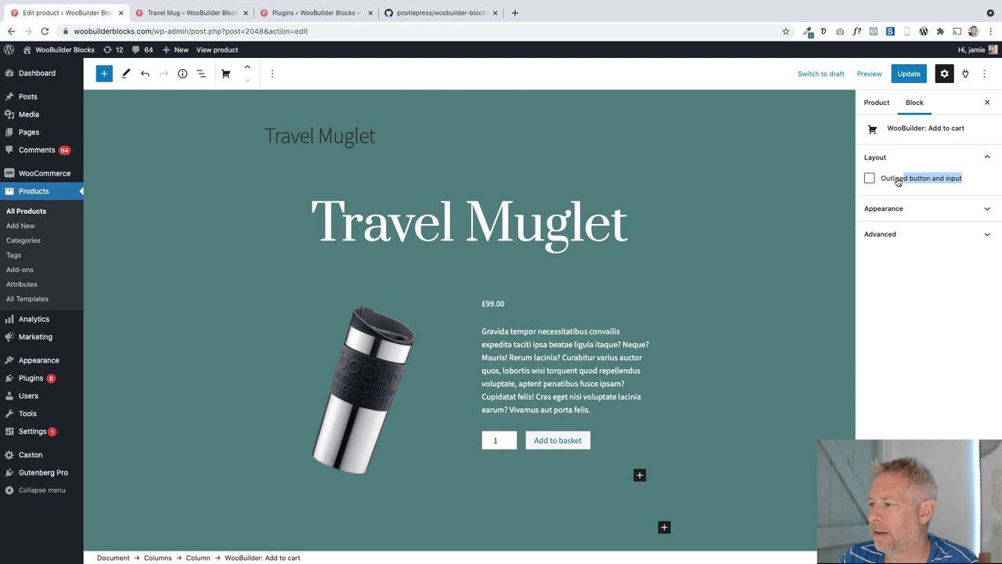
left_click(869, 178)
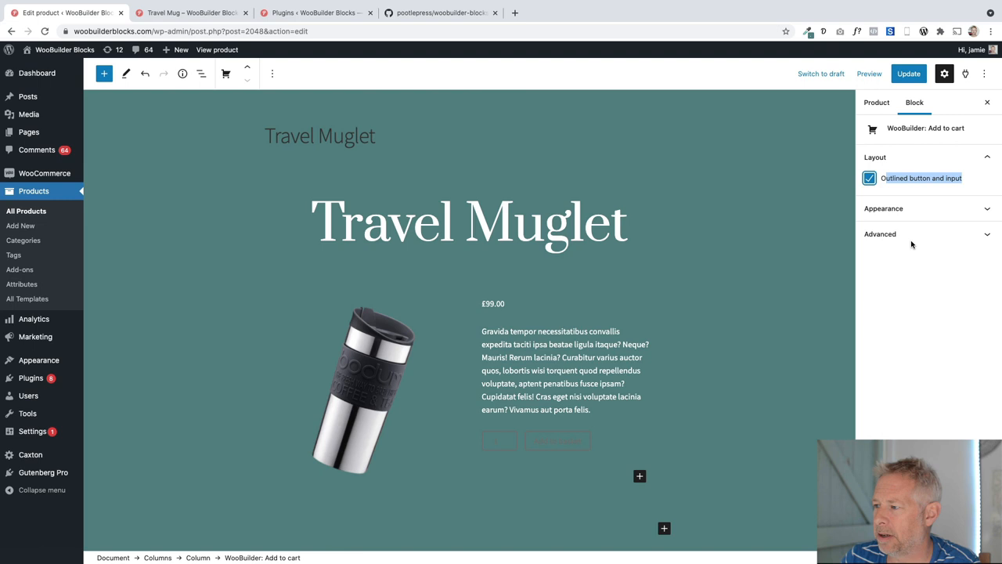
left_click(883, 208)
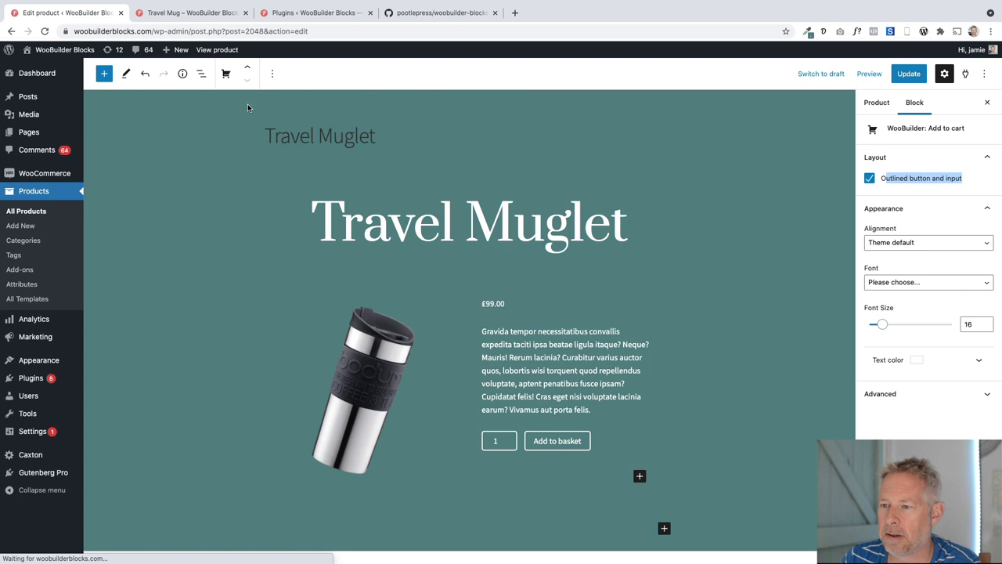
left_click(877, 102)
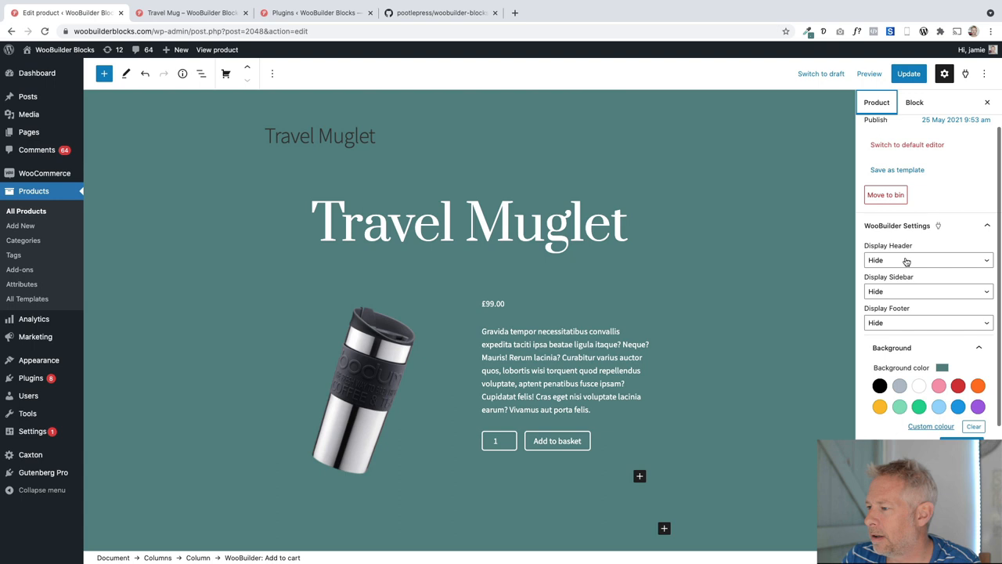
Update the Travel Muglet product, then switch to the Travel Mug storefront example for comparison.
left_click(908, 74)
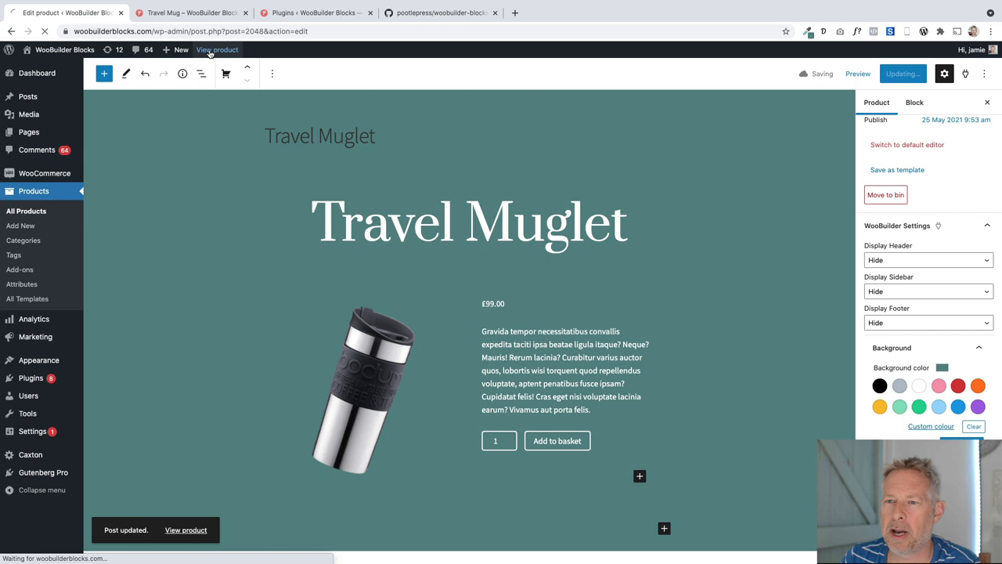
left_click(216, 48)
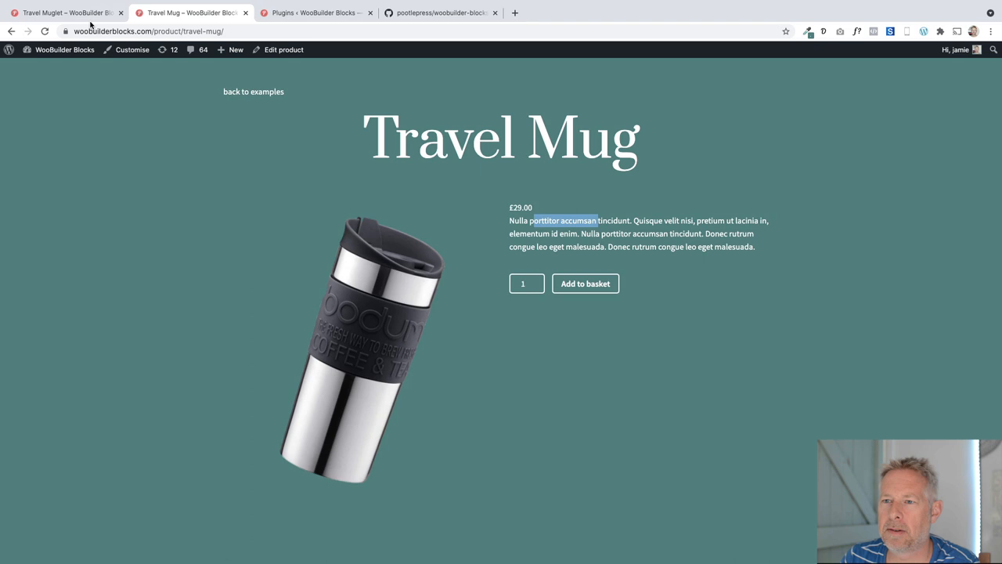